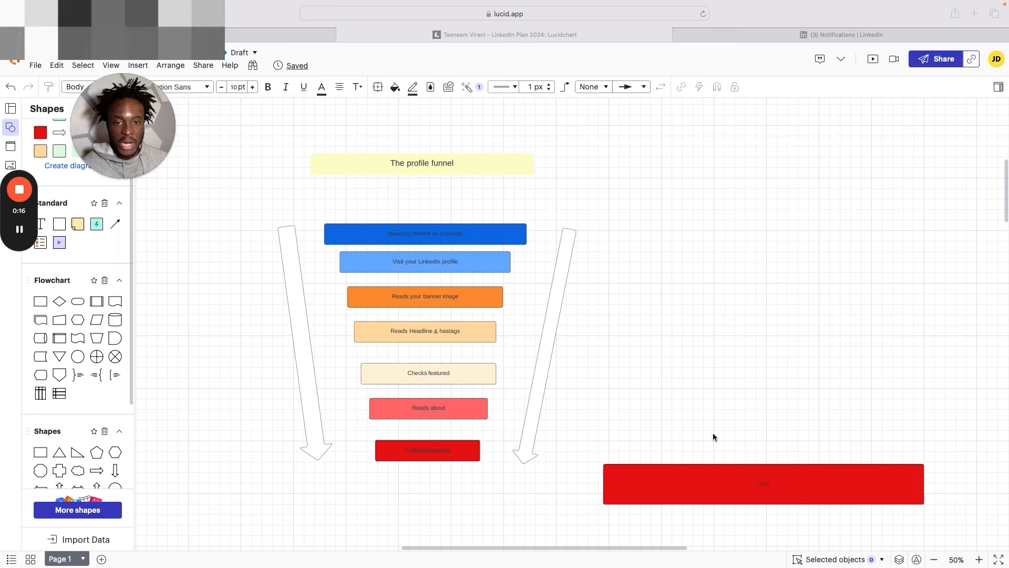
mouse_move(670, 345)
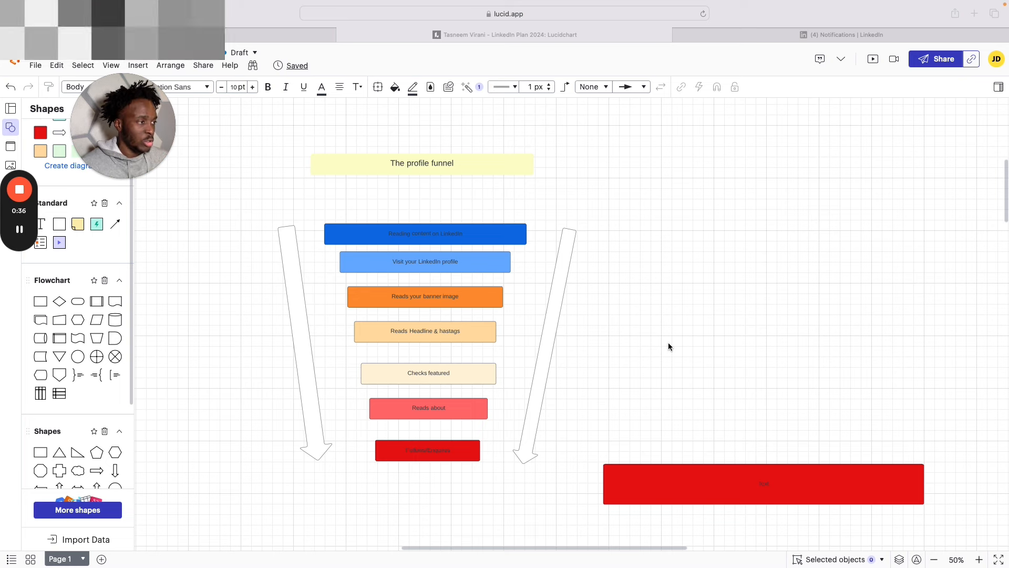
mouse_move(671, 354)
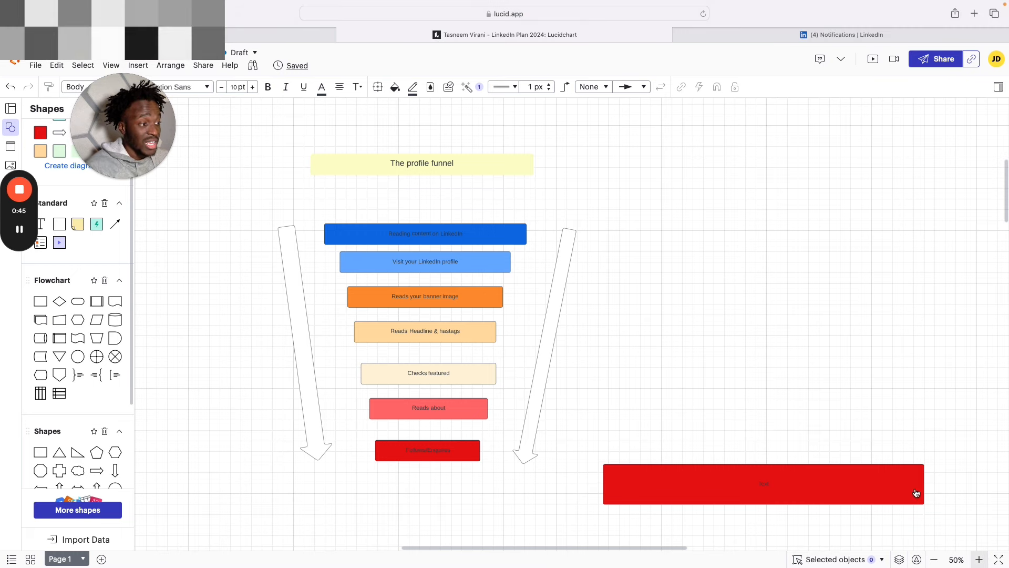
mouse_move(700, 339)
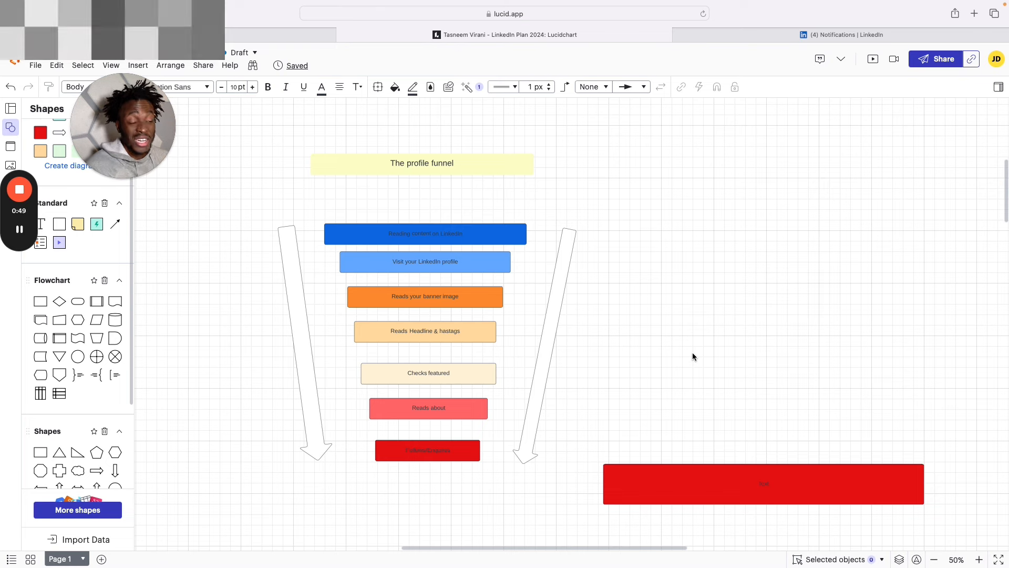
Step: Move down the canvas from the funnel to the Step 1 Profile Optimization and Step 2 Content branches
click(428, 450)
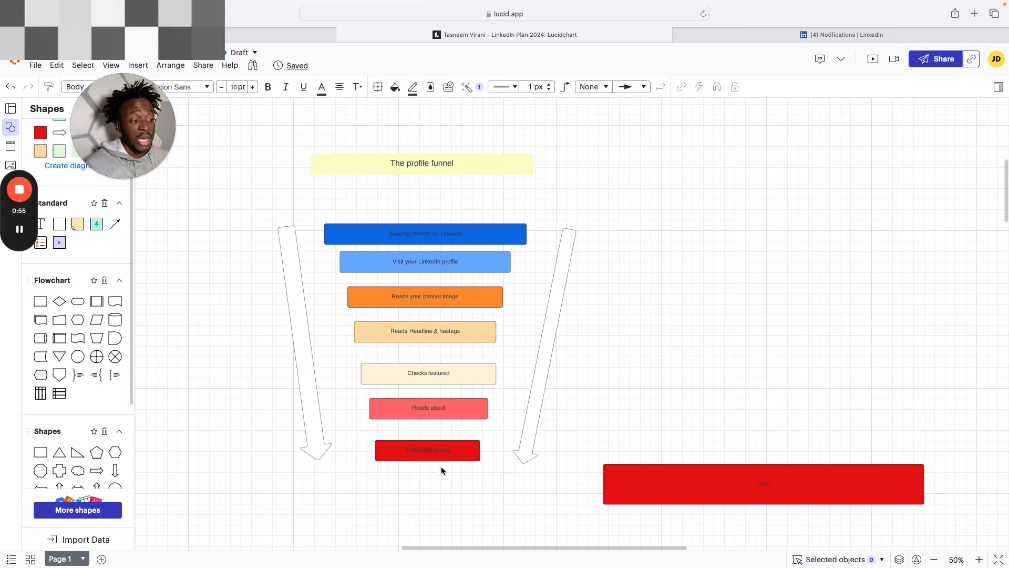
click(428, 450)
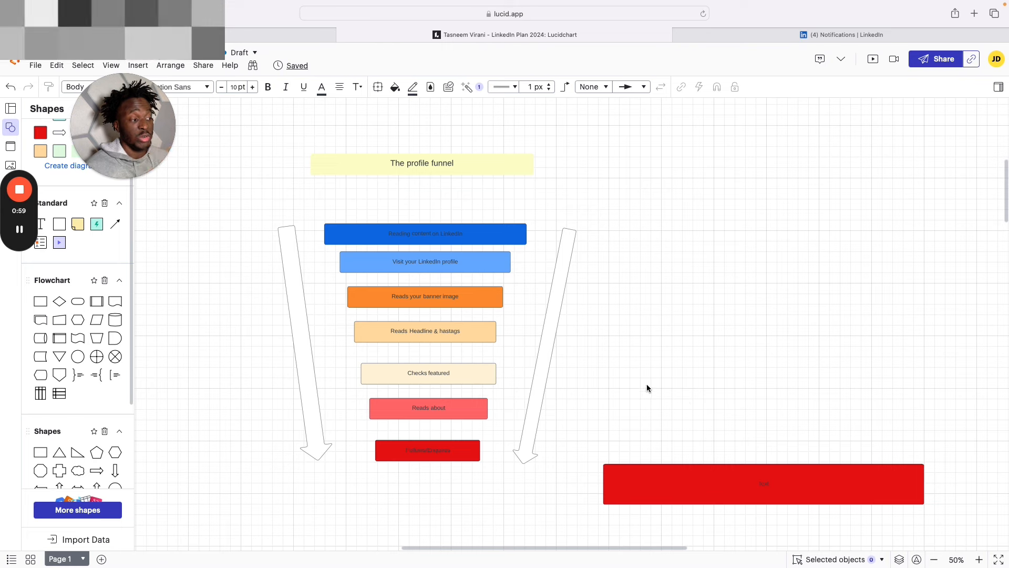
click(425, 234)
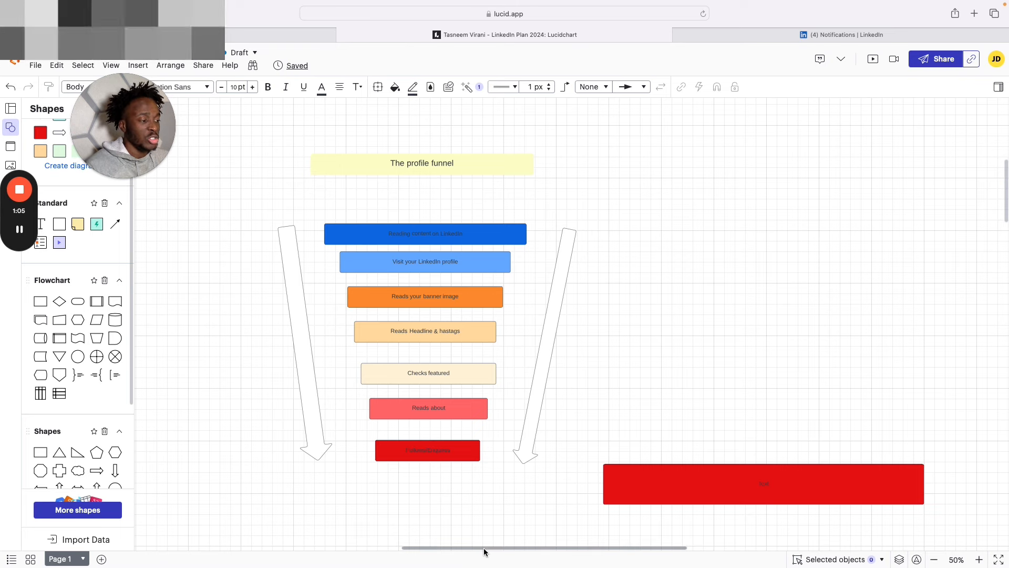
click(424, 233)
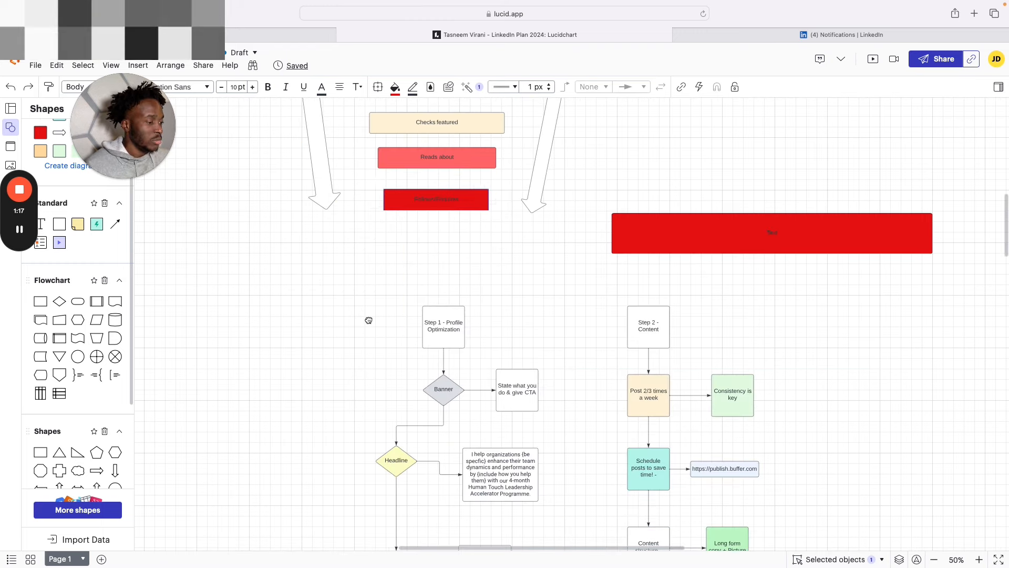
scroll(down, 3)
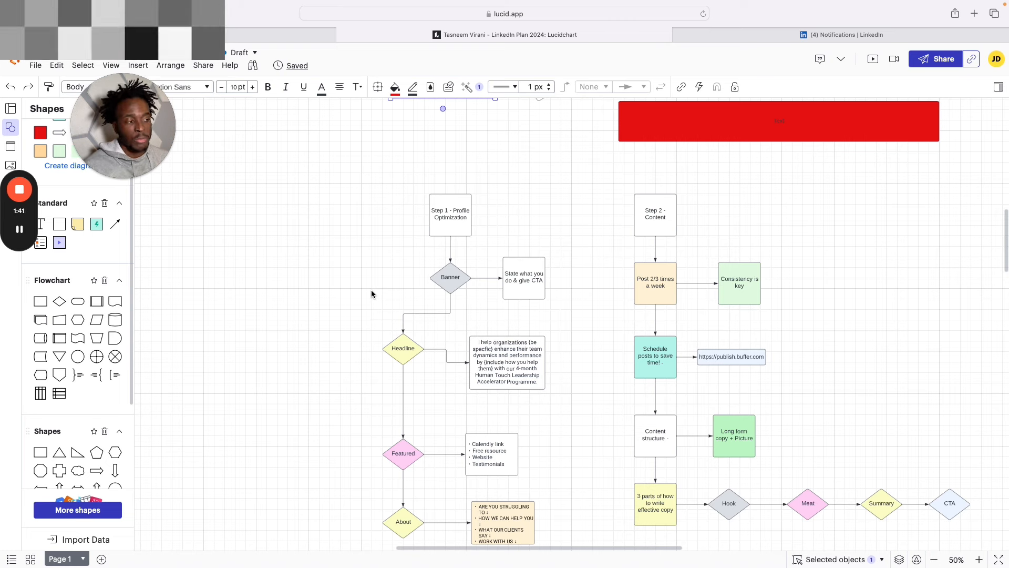
click(450, 276)
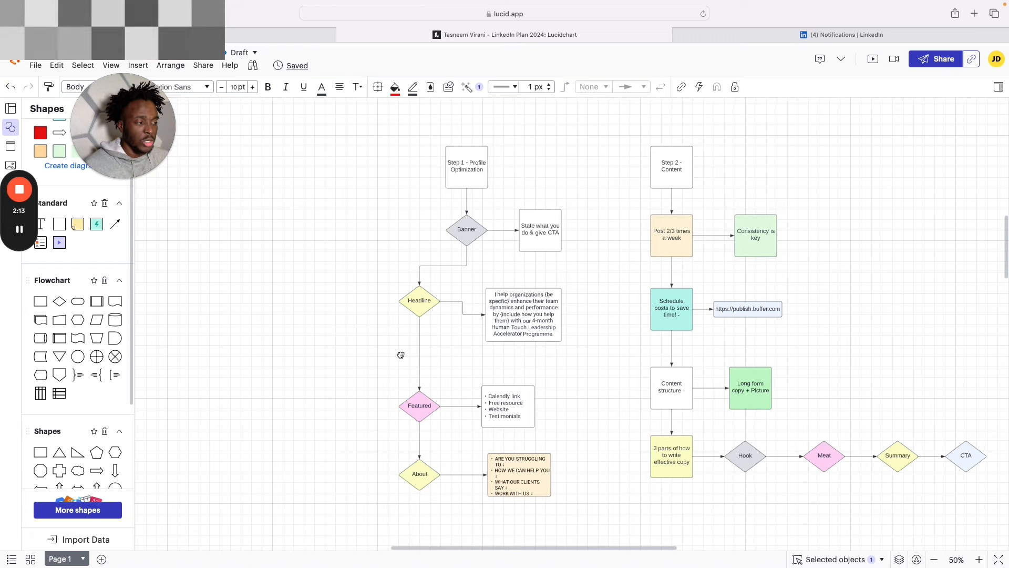
click(523, 314)
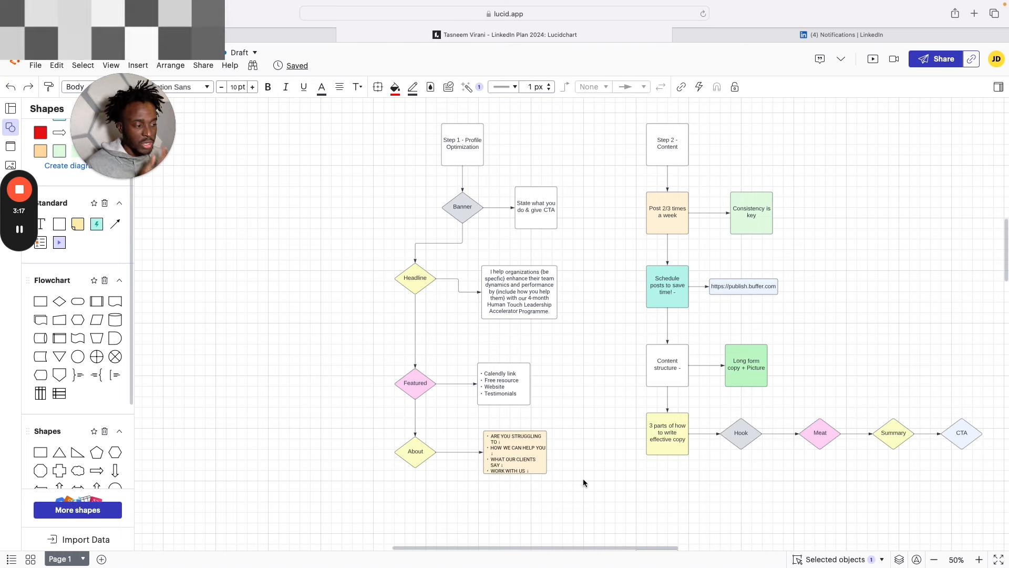
scroll(down, 3)
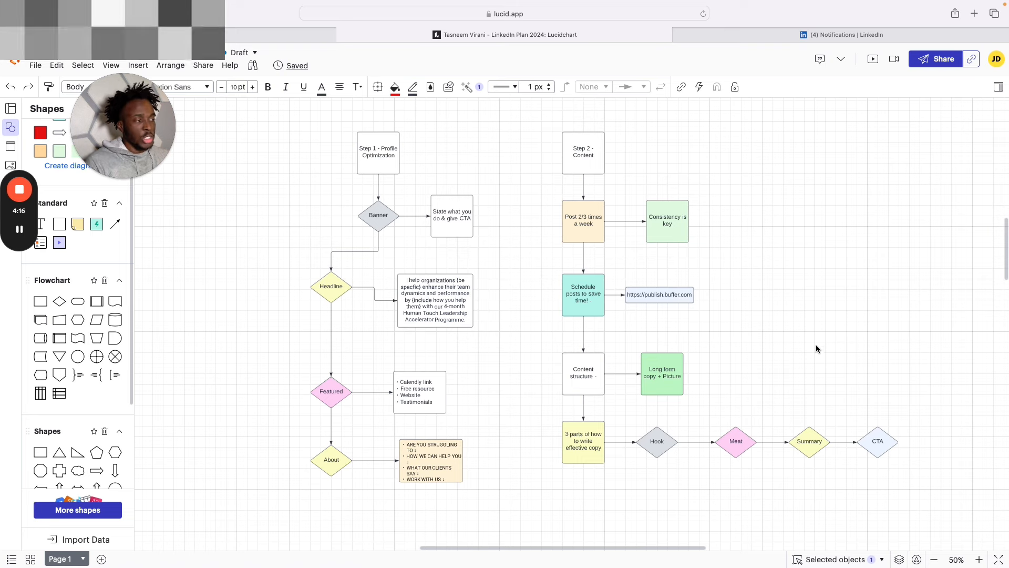
mouse_move(776, 241)
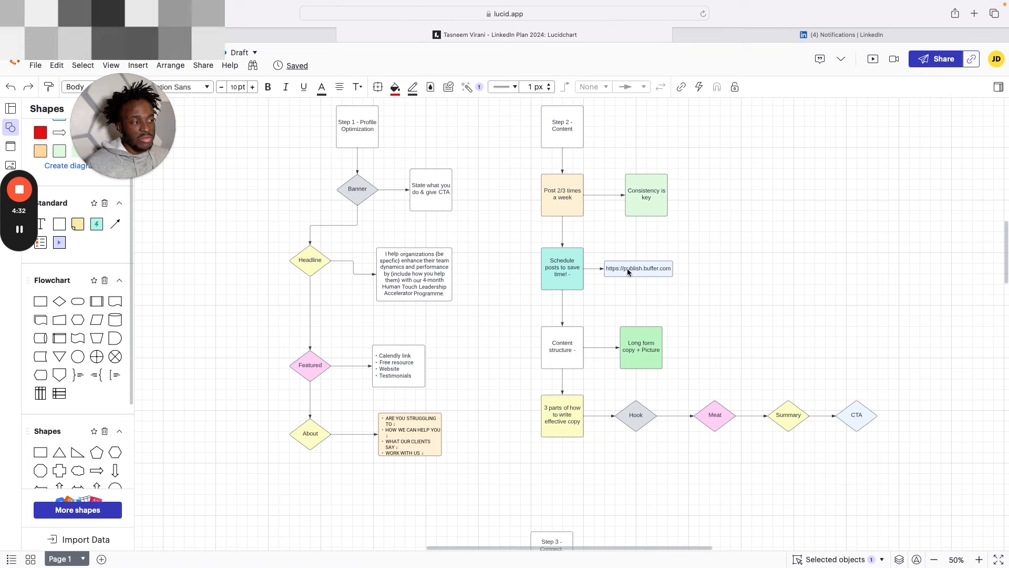
click(637, 268)
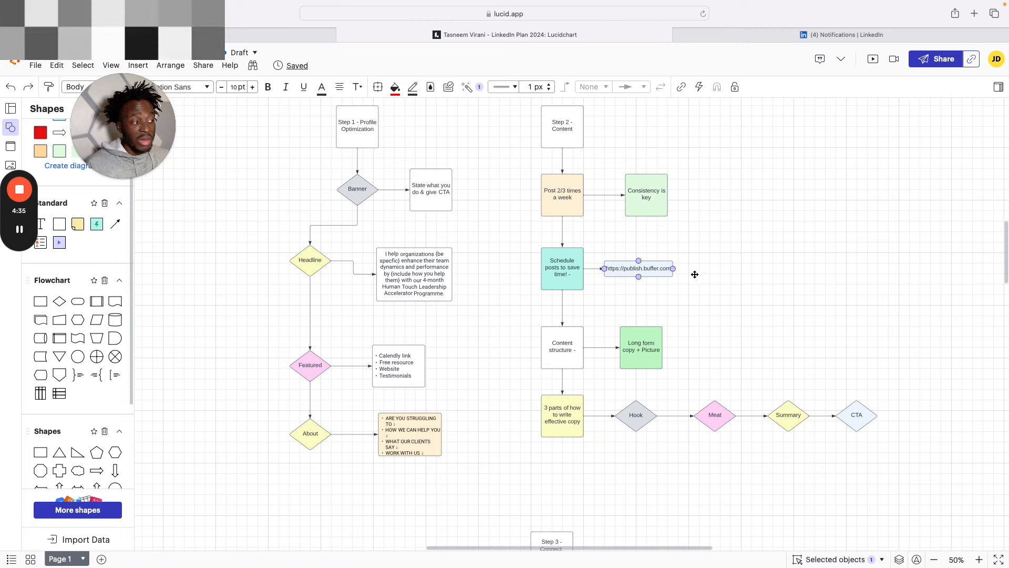
click(700, 278)
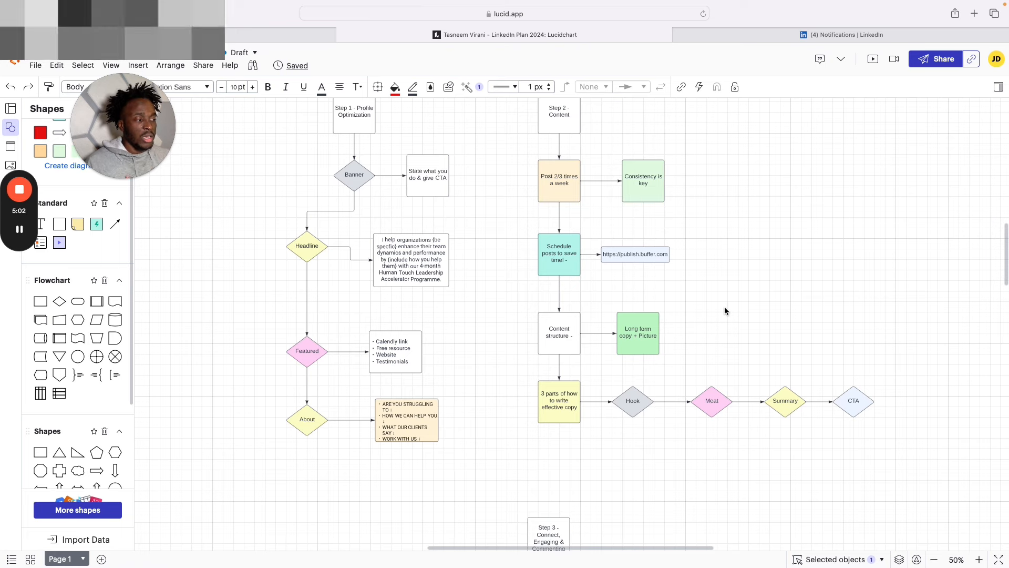
mouse_move(723, 305)
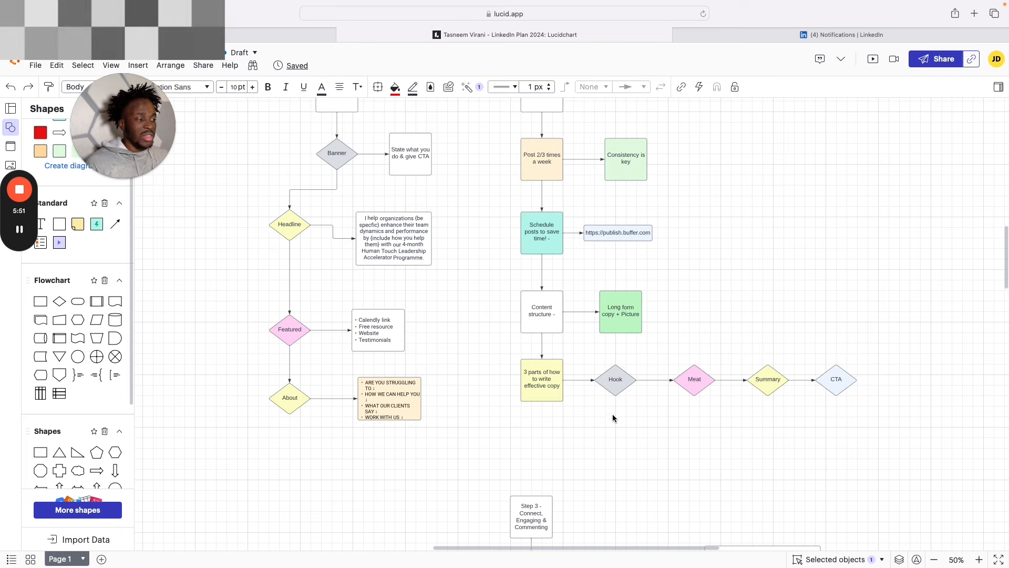
Step: Pan through the Step 3 Connect, Engaging & Commenting boxes toward the Step 4 Outbound branches
click(694, 380)
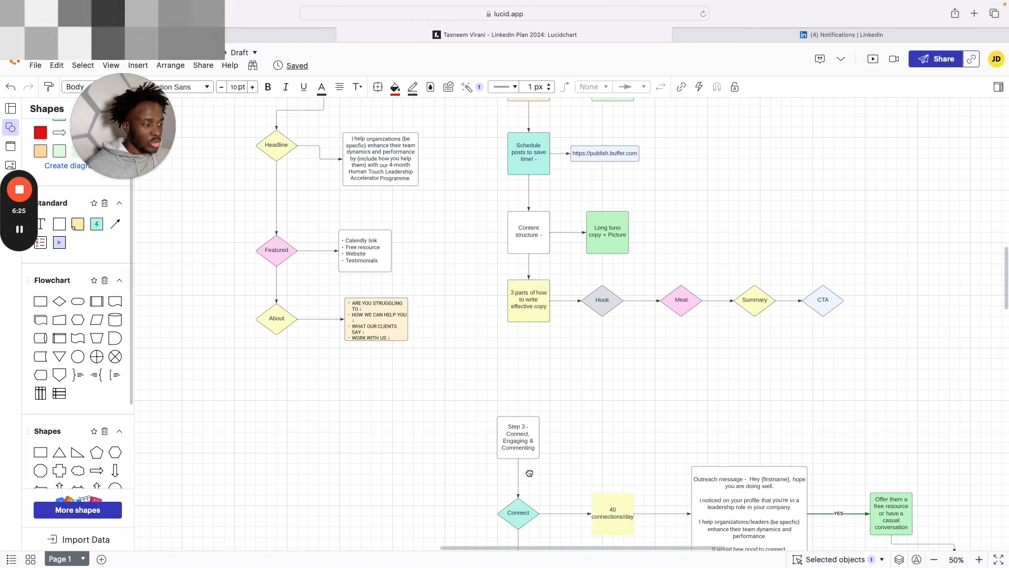
scroll(down, 3)
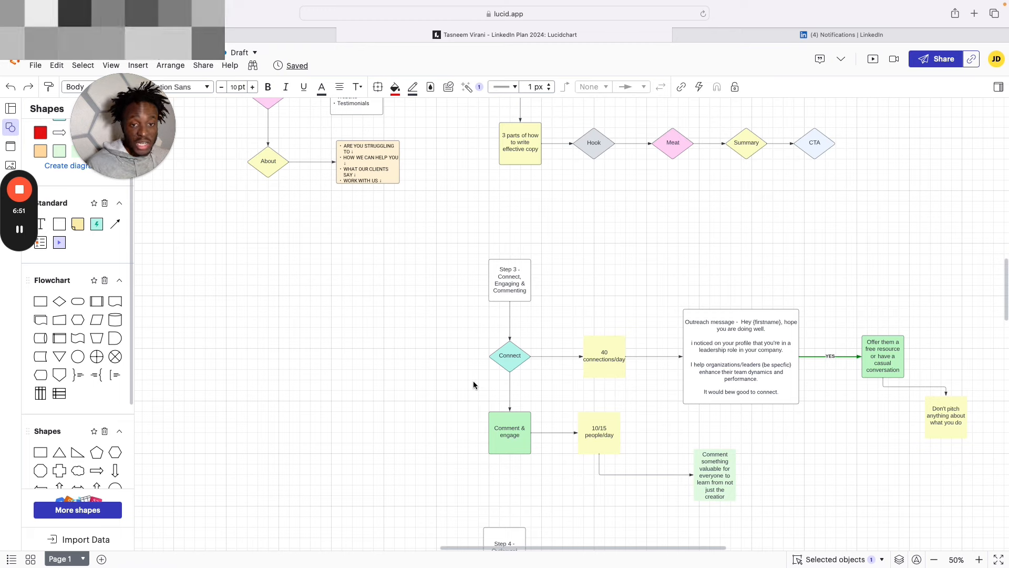
mouse_move(463, 431)
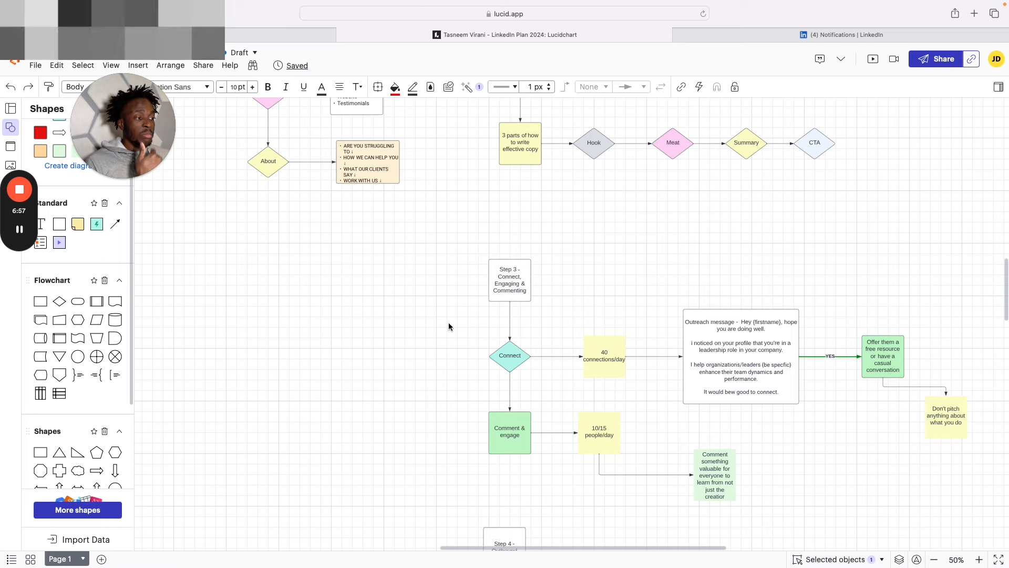
mouse_move(448, 279)
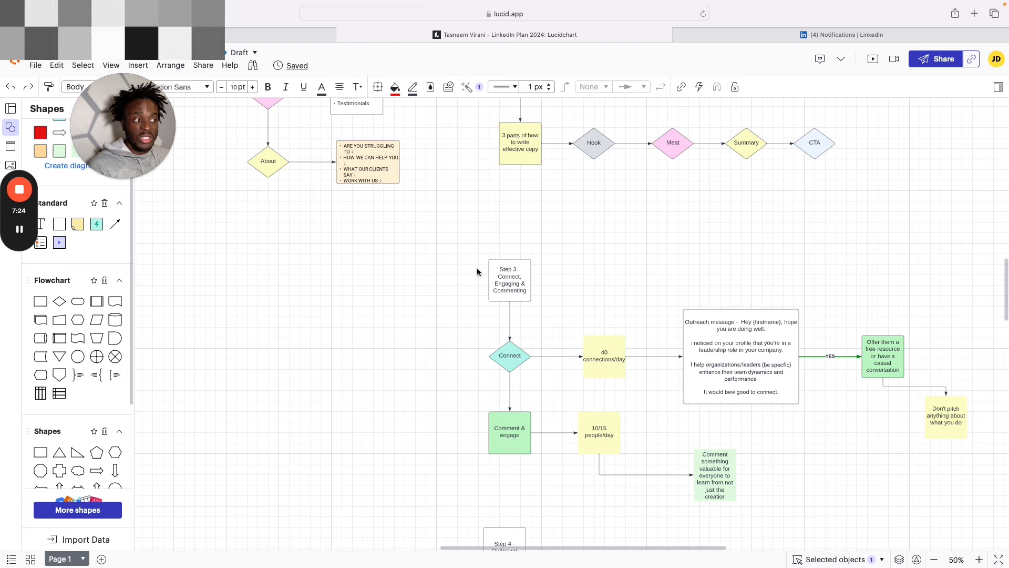
mouse_move(467, 462)
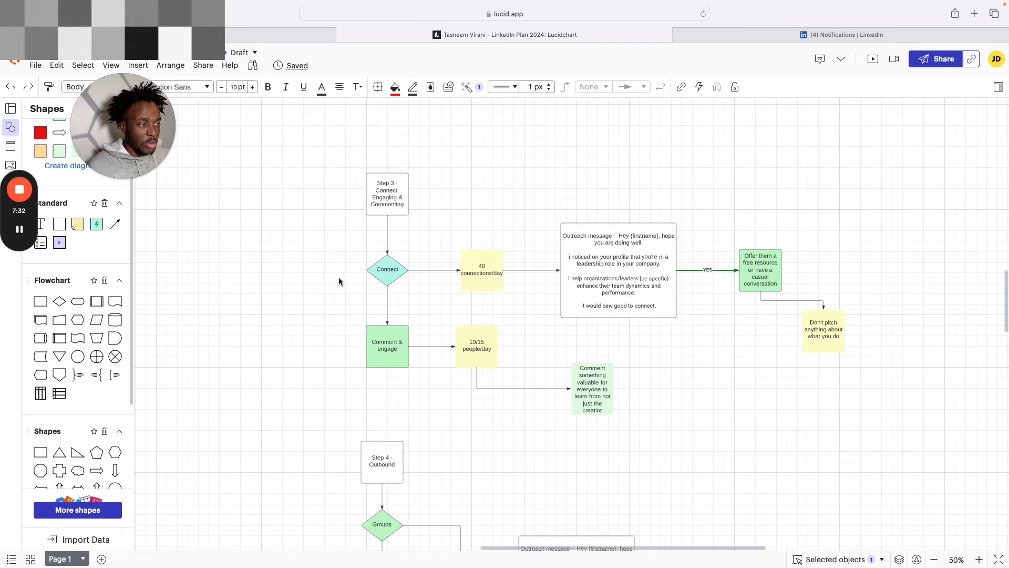
click(482, 273)
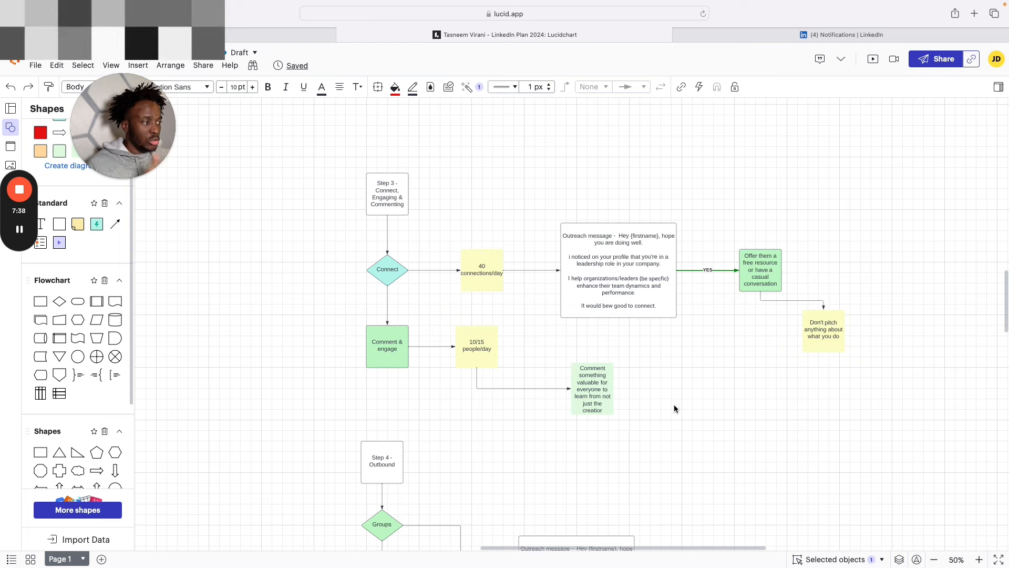
click(618, 271)
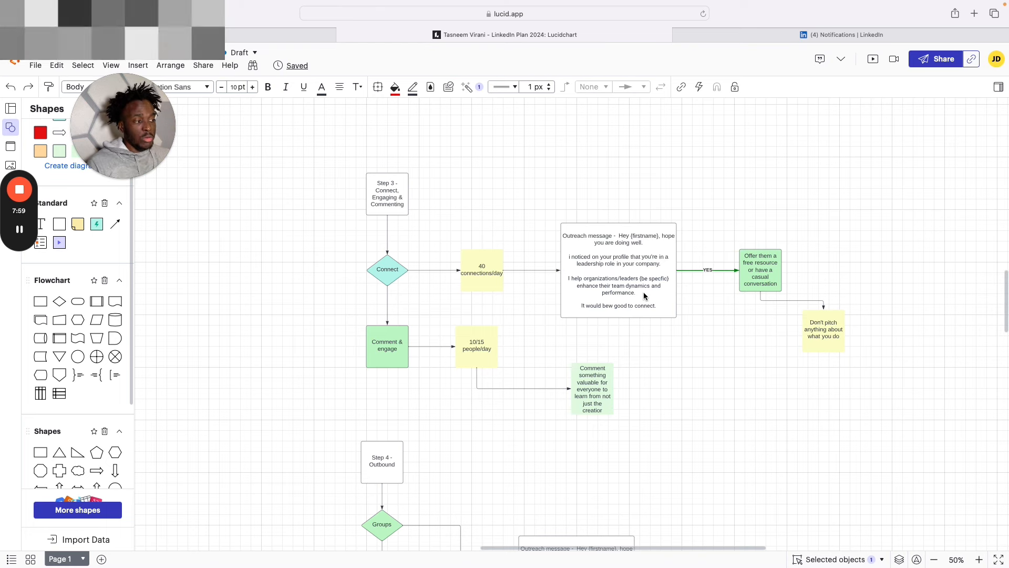
click(618, 283)
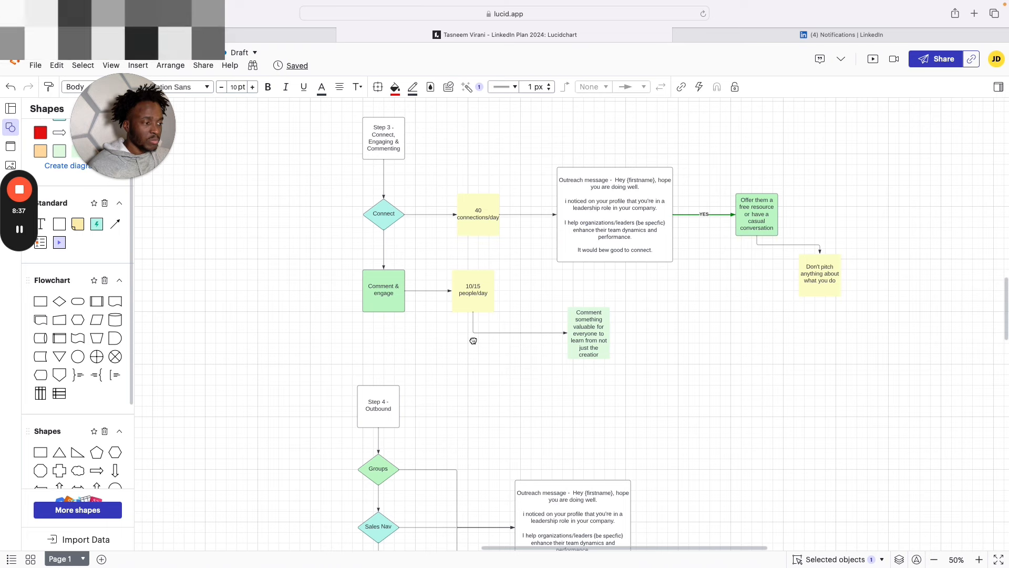
click(587, 333)
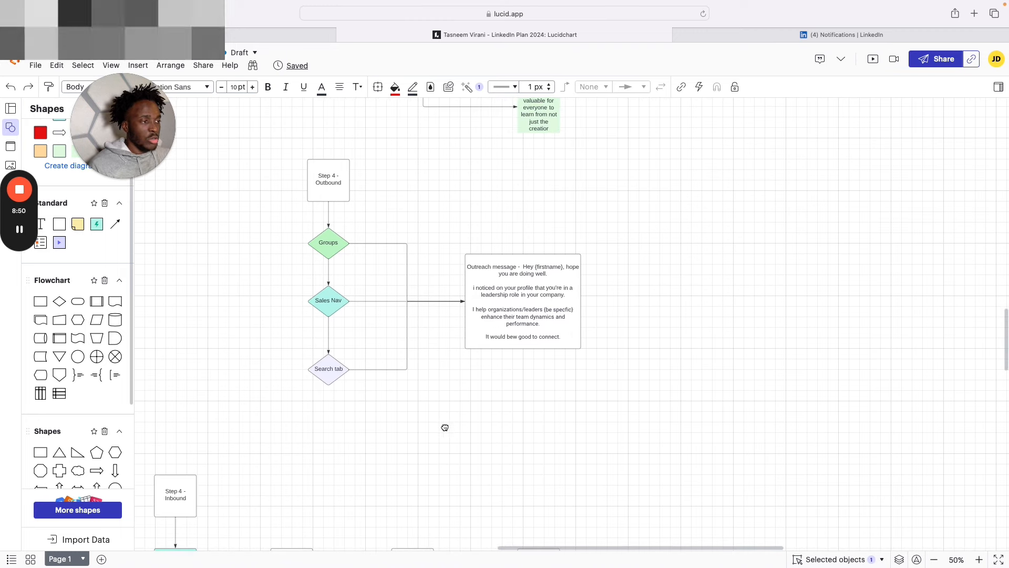
Step: Highlight the Groups and Search tab diamonds feeding the Step 4 outreach message
click(328, 243)
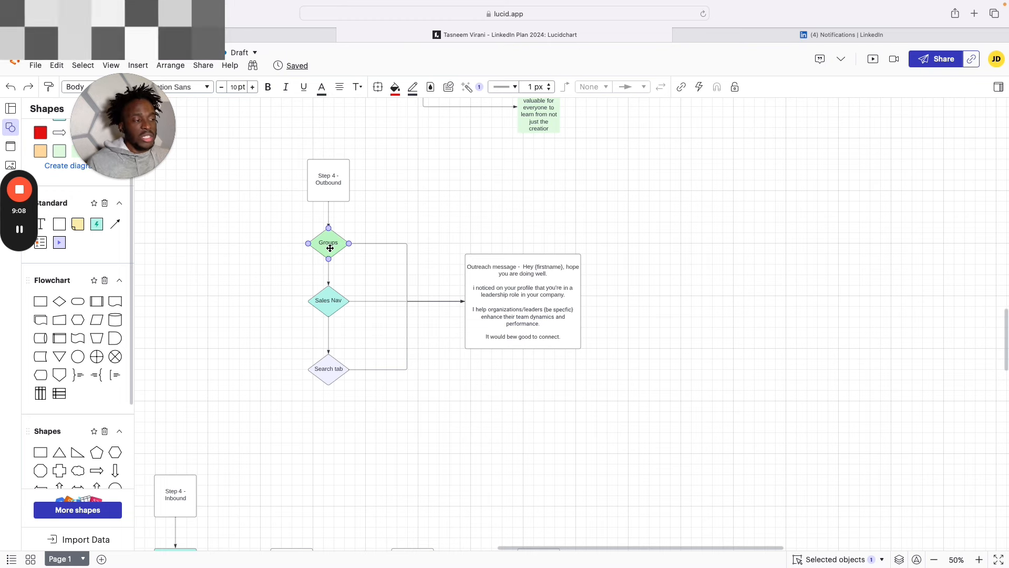
click(328, 300)
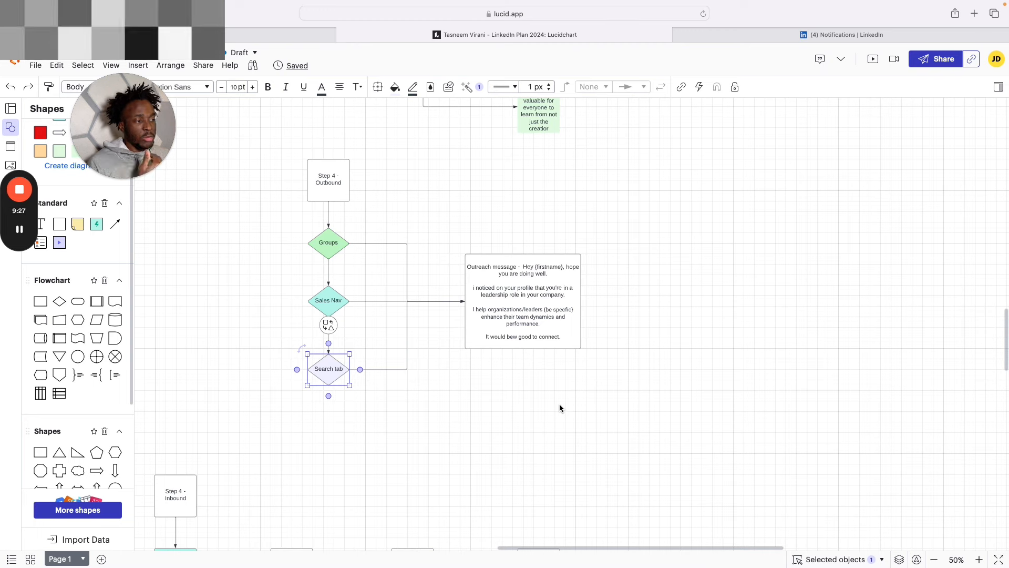
mouse_move(562, 406)
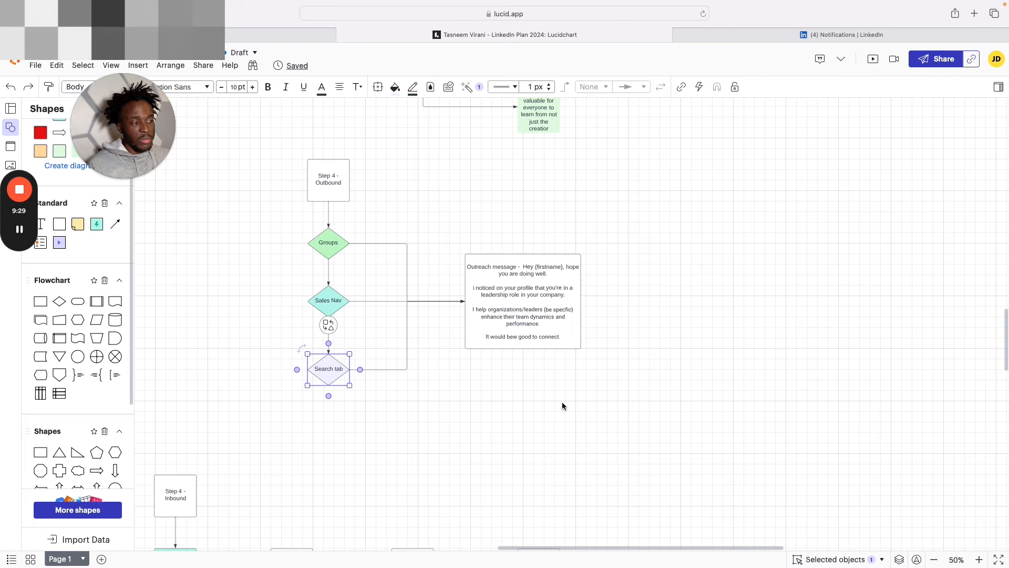
mouse_move(544, 464)
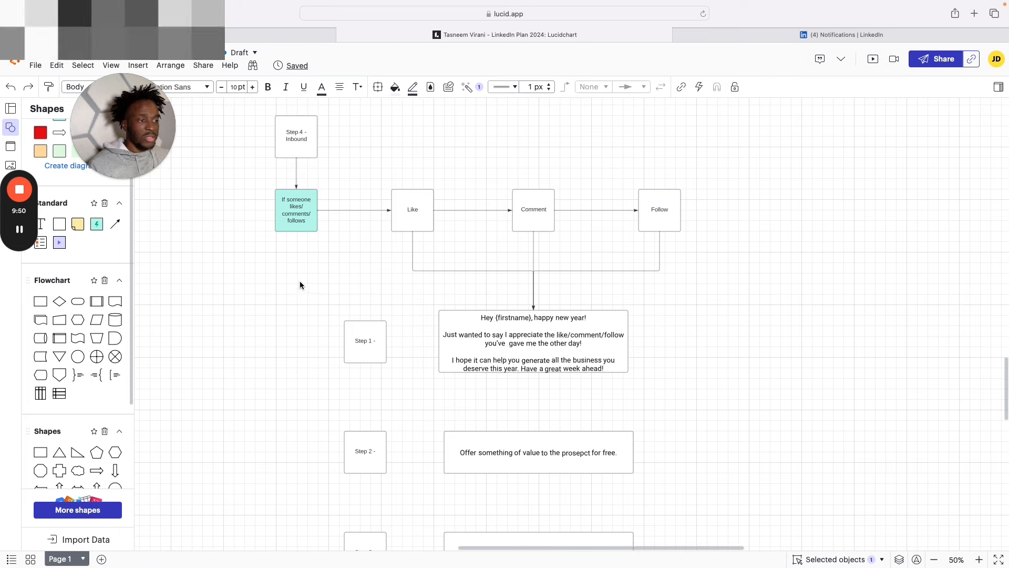
Step: Bring up the Inbound Like, Comment, Follow branches and highlight the free-value Step 2 message box
click(659, 210)
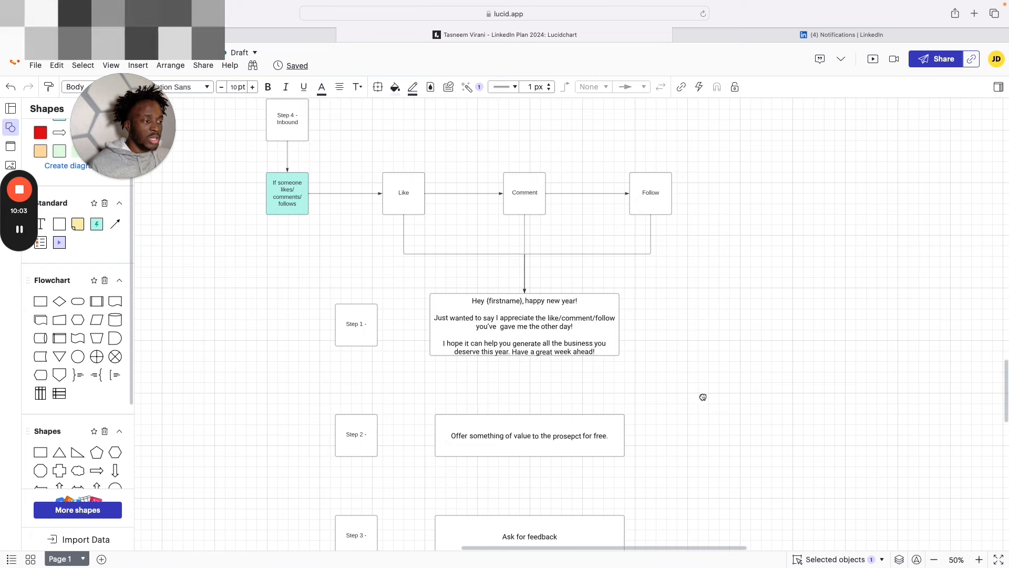
click(523, 326)
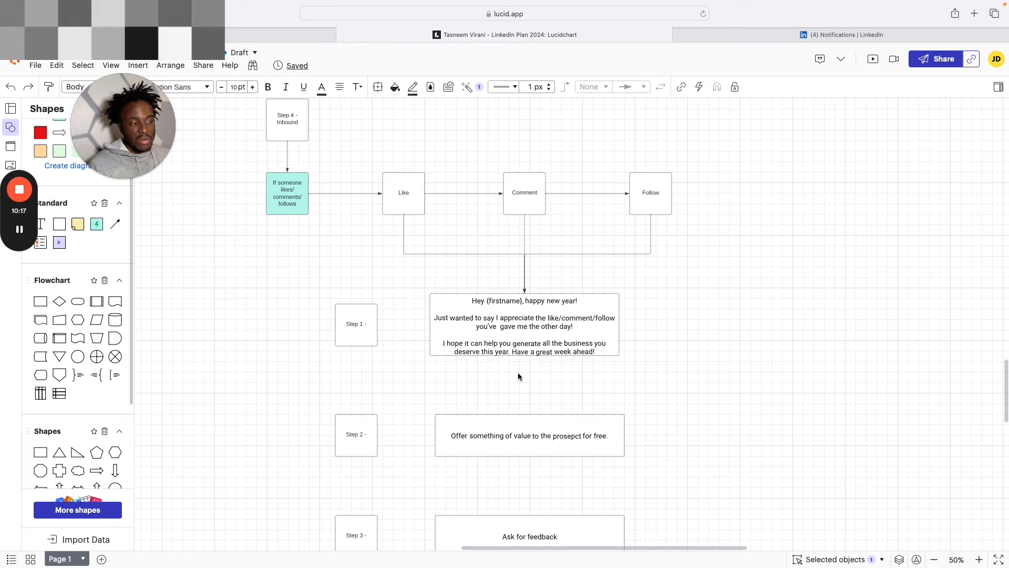
mouse_move(706, 430)
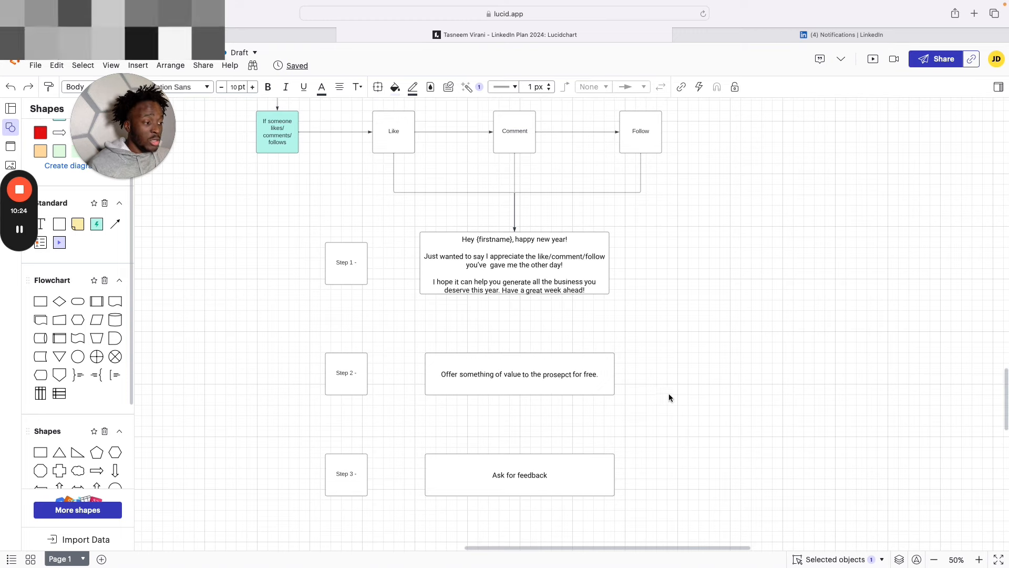
click(519, 374)
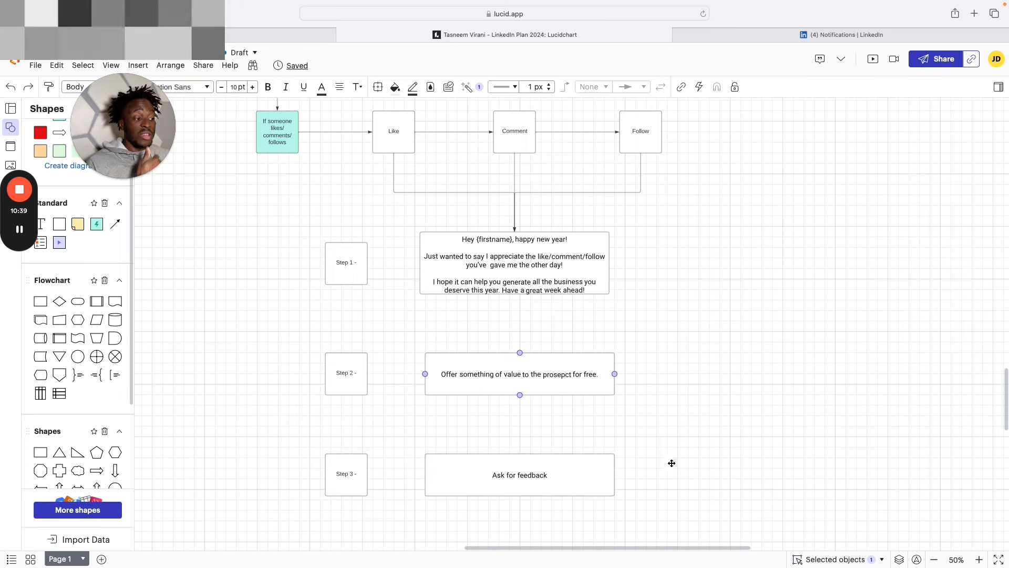
Step: Move past the inbound Step 4 and Step 5 messages to the 'offer them two options' box
scroll(down, 3)
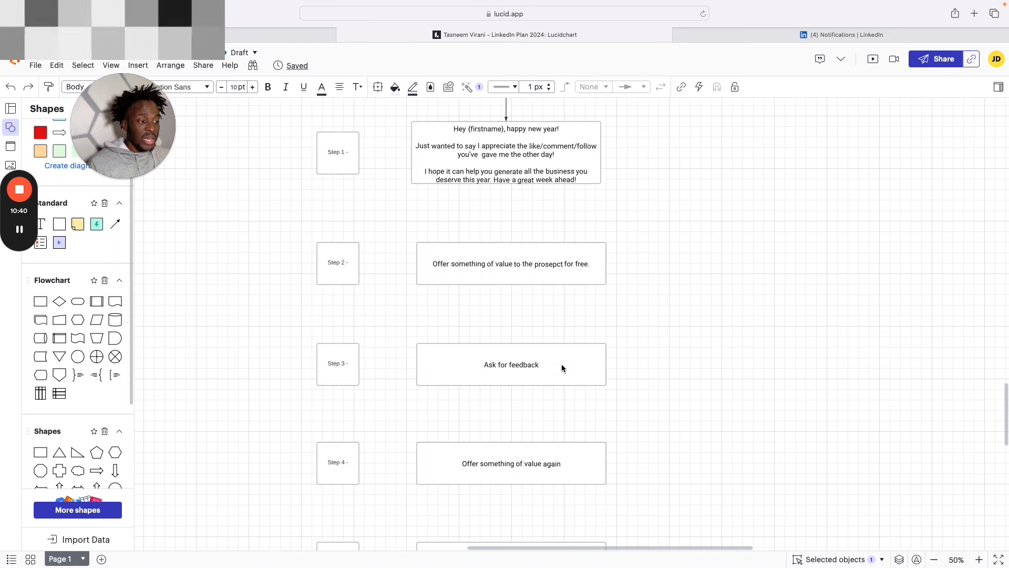
click(511, 365)
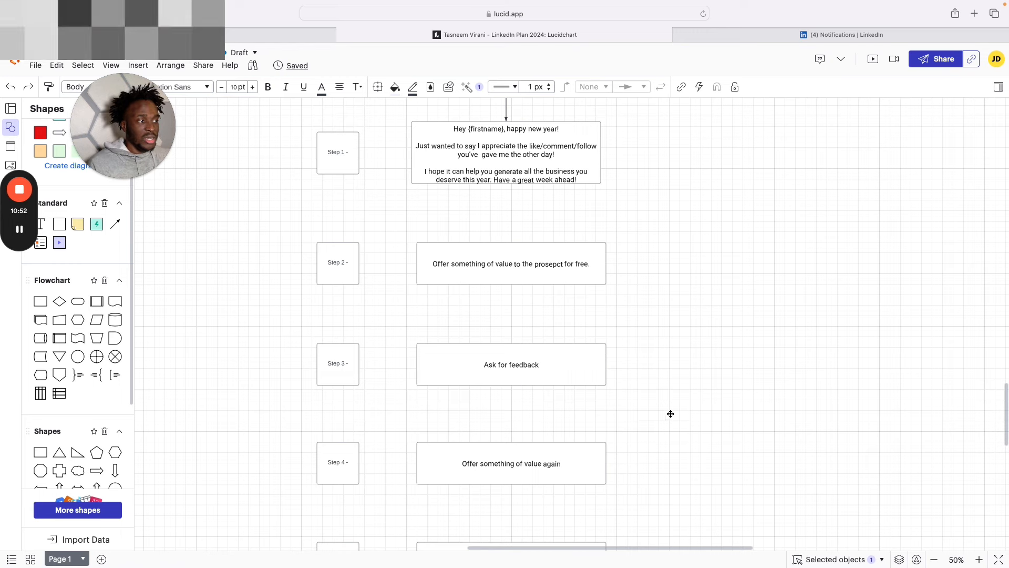
scroll(down, 3)
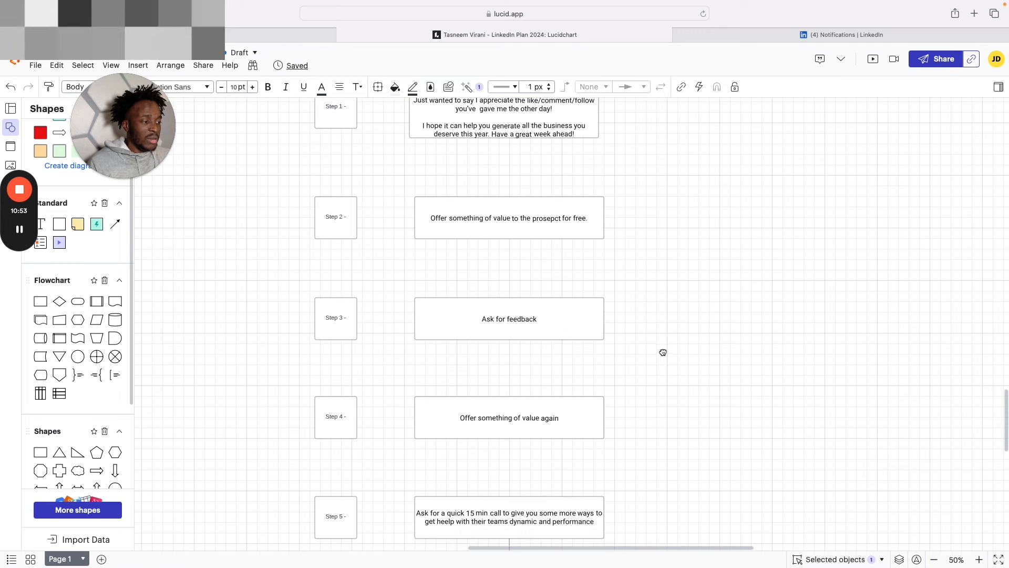
click(509, 418)
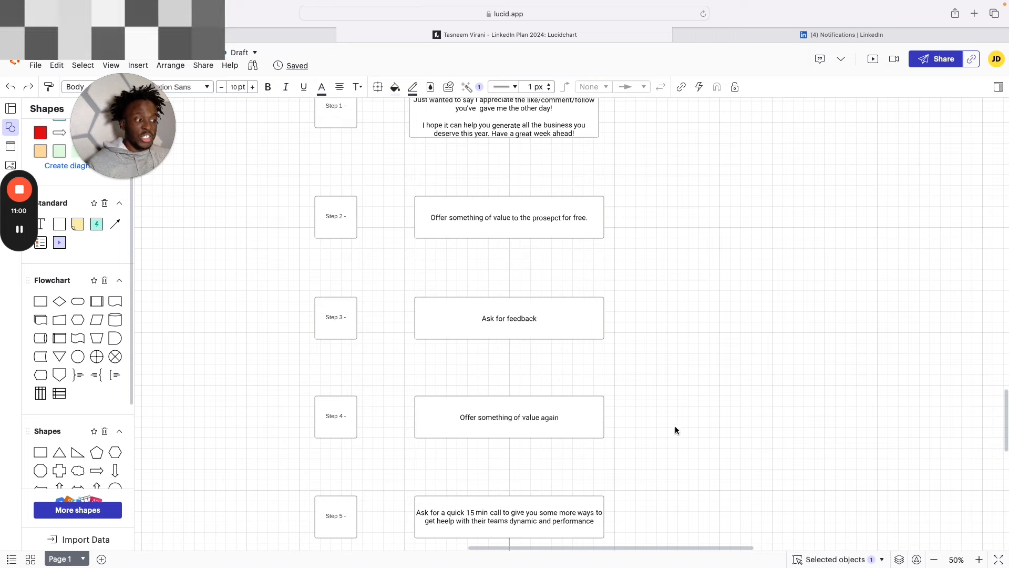
scroll(down, 3)
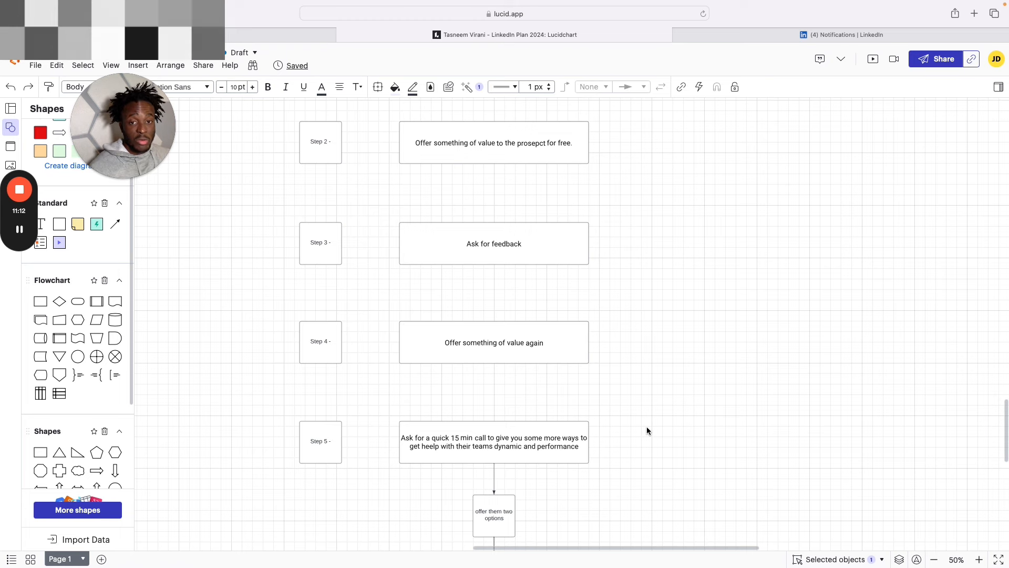
mouse_move(637, 419)
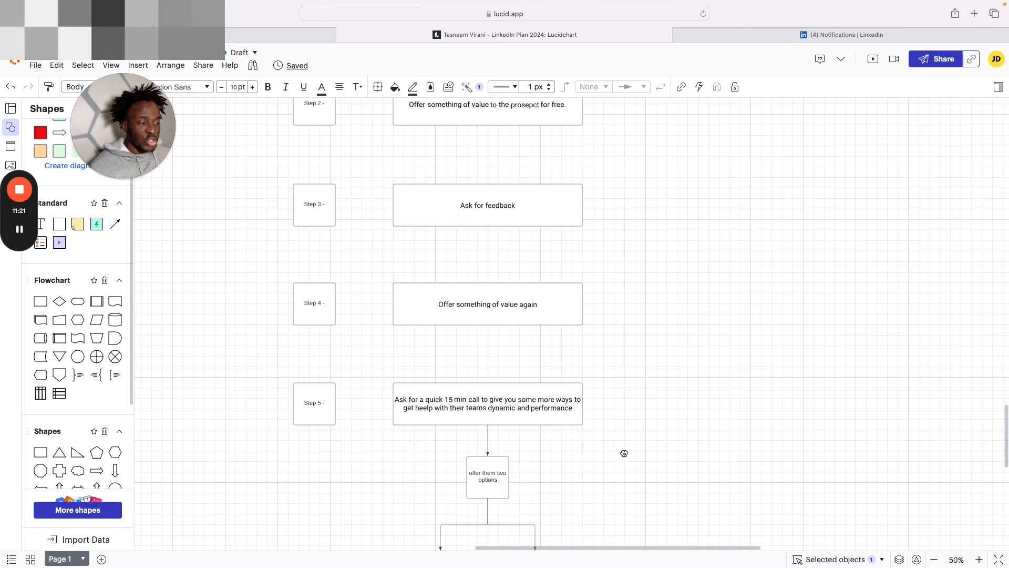
Step: Reveal the Monday 9am and Wednesday 1pm call branches and highlight the Monday 9am box
scroll(down, 3)
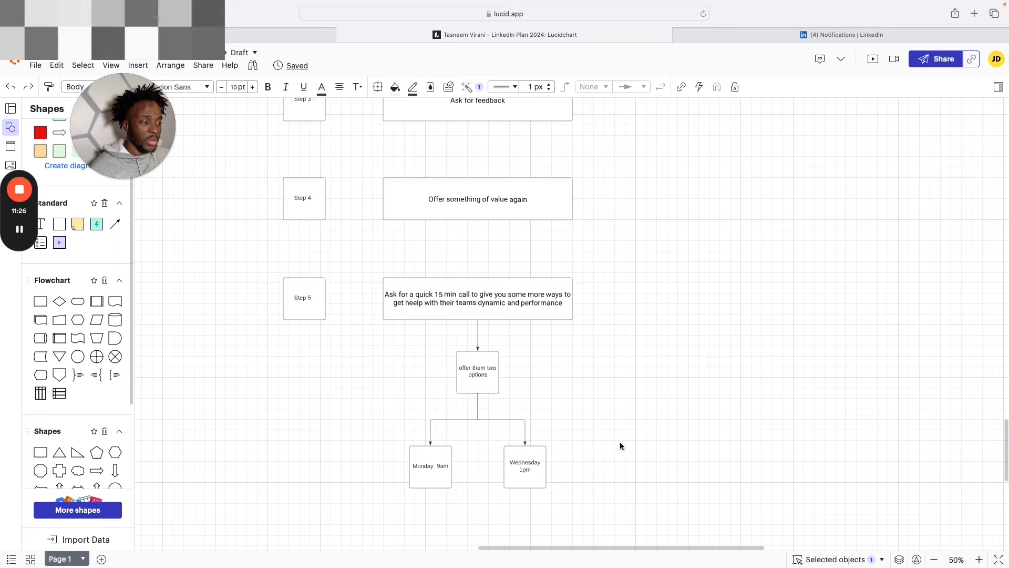
mouse_move(369, 442)
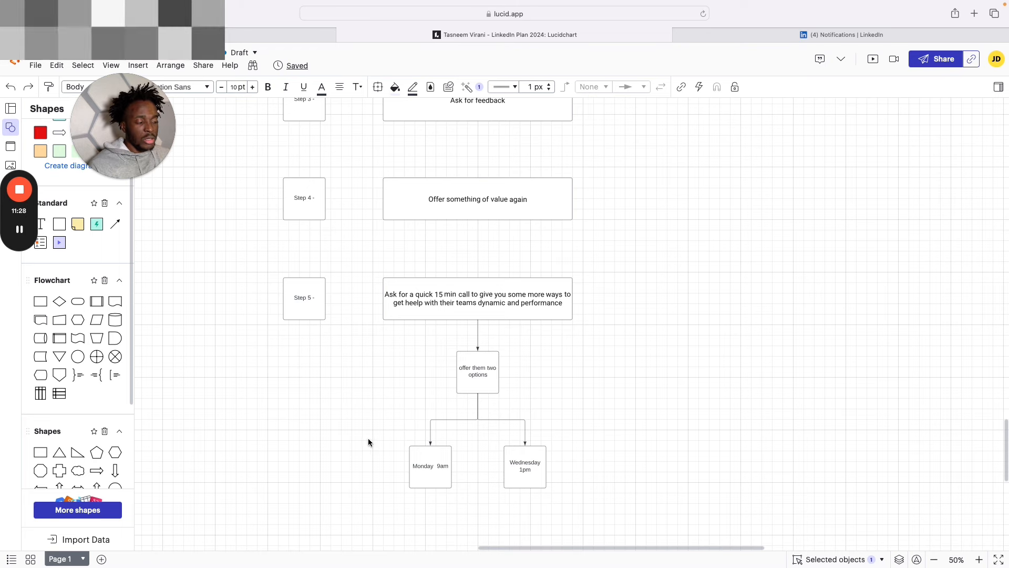
click(430, 465)
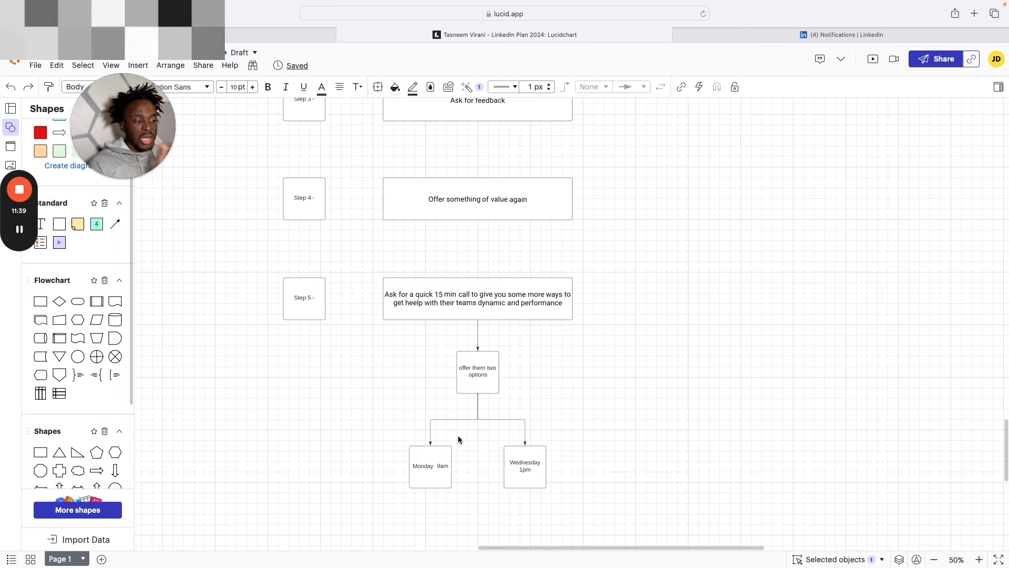
click(430, 466)
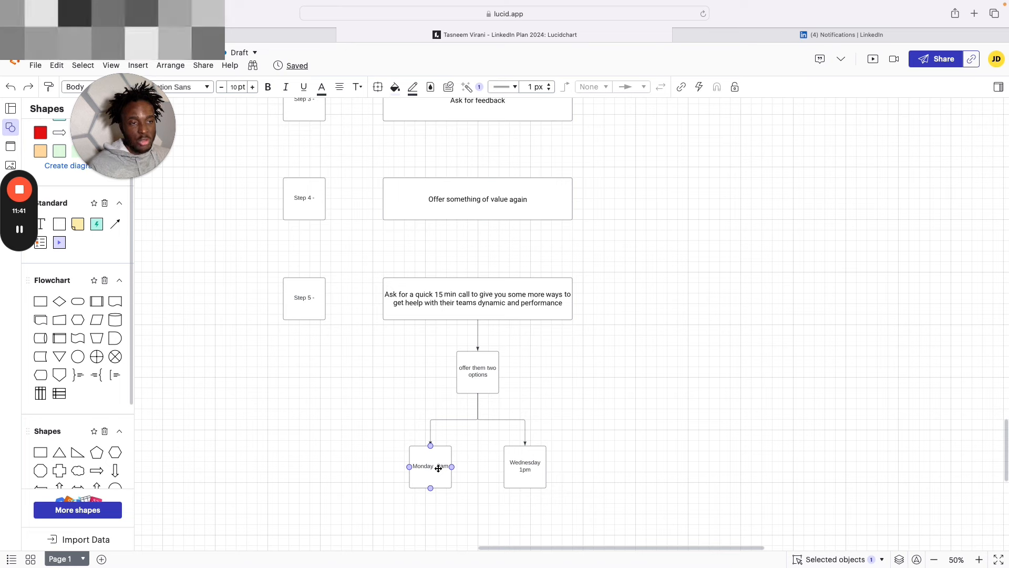